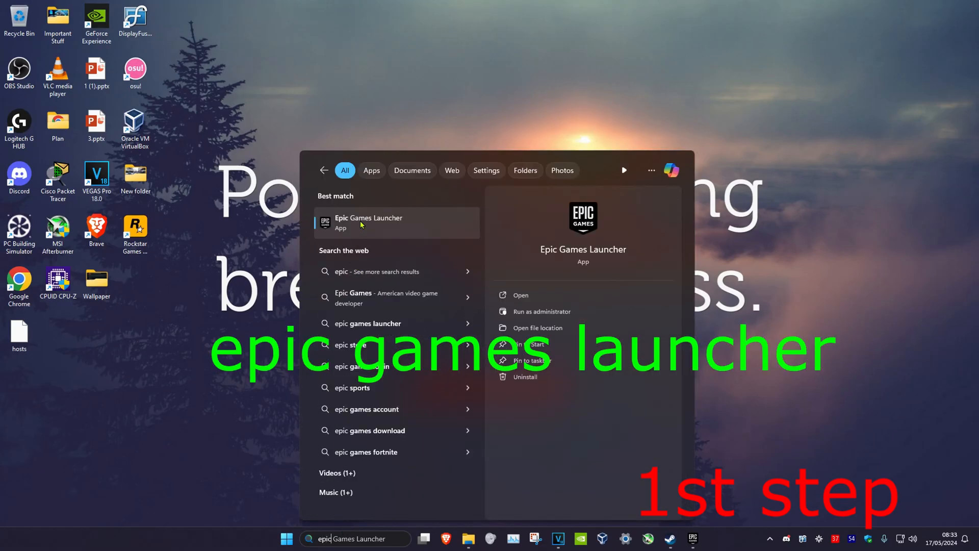
# Manage Fortnite from its Library tile to reach its settings and installation details.
pyautogui.click(368, 222)
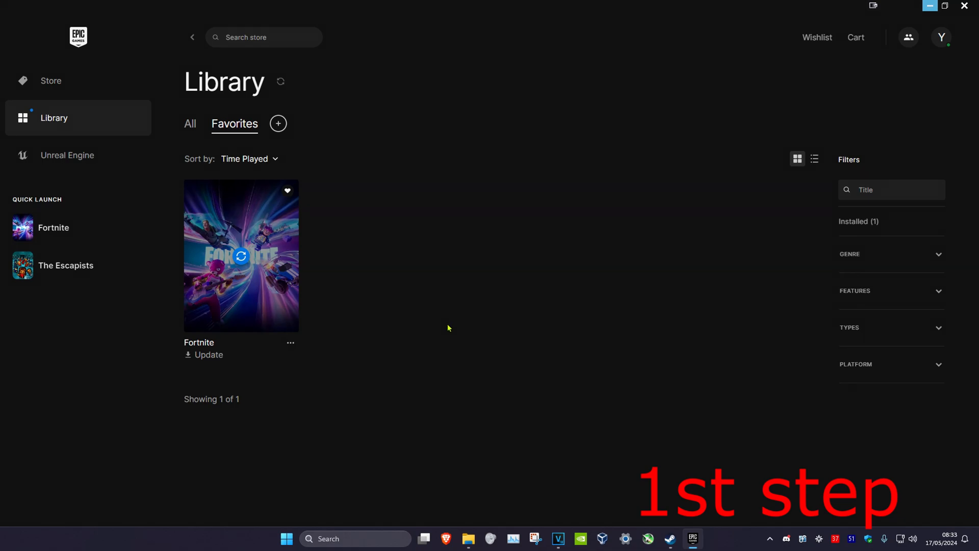
pyautogui.moveTo(289, 342)
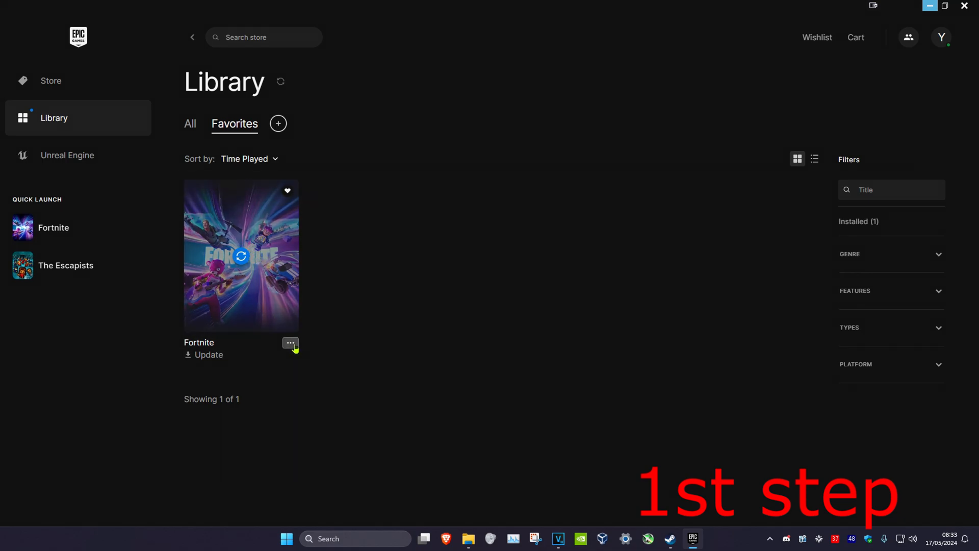
pyautogui.click(290, 343)
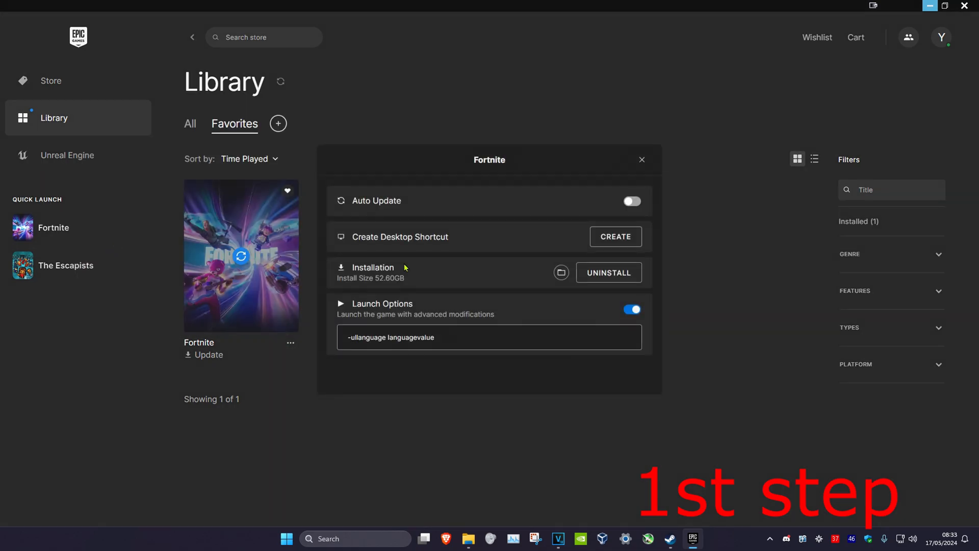
pyautogui.moveTo(560, 273)
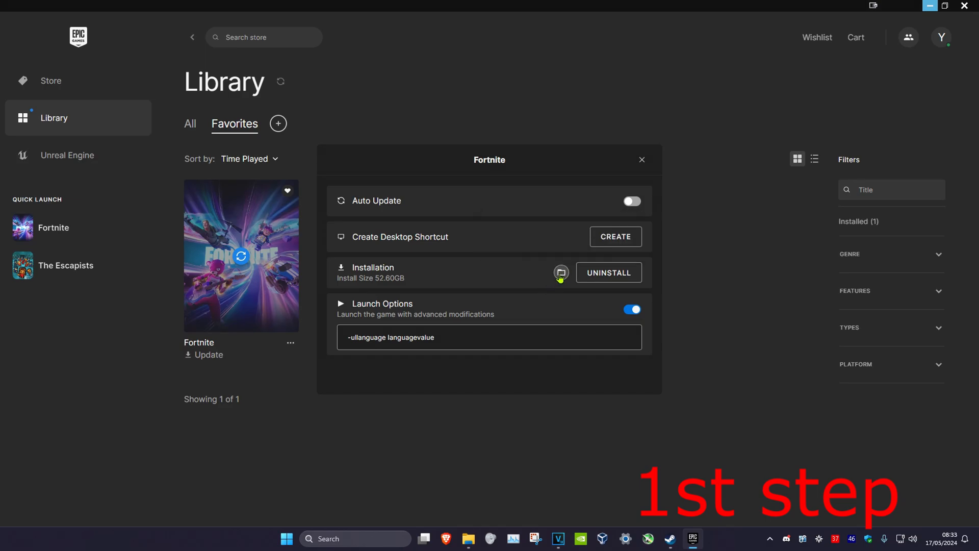
# Reach the EasyAntiCheat folder under FortniteGame\Binaries\Win64 holding EasyAntiCheat_EOS_Setup.
pyautogui.click(560, 273)
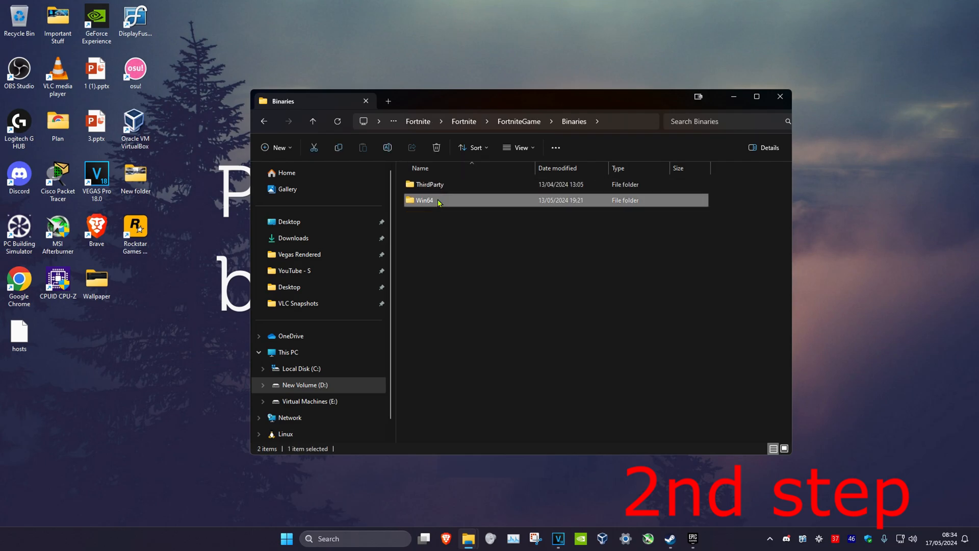
pyautogui.doubleClick(424, 200)
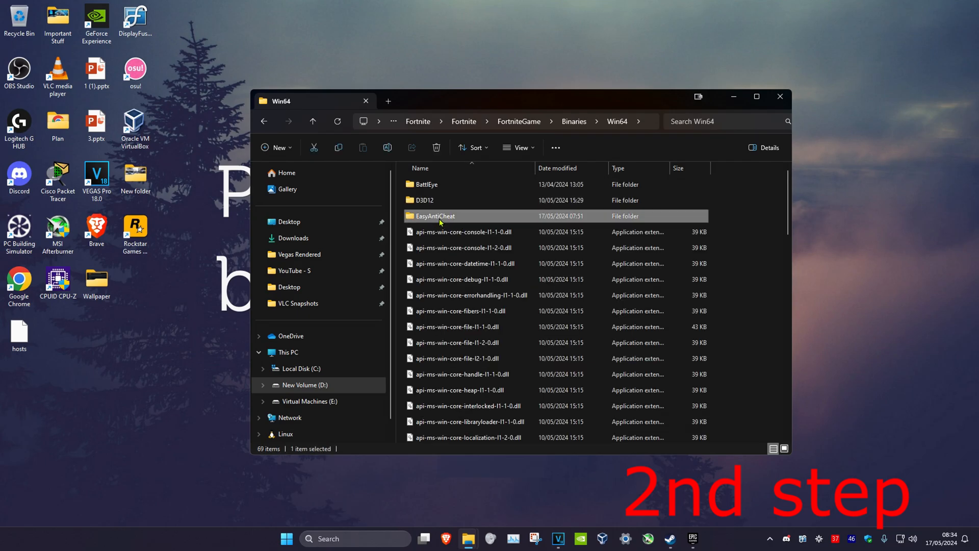
pyautogui.doubleClick(435, 215)
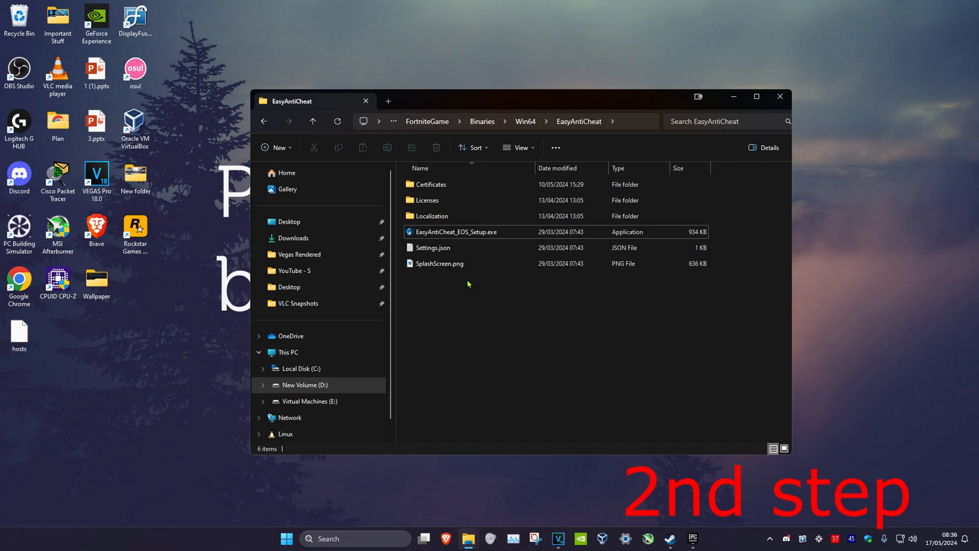
# Create a shortcut to EasyAntiCheat_EOS_Setup.exe via the Show more options menu.
pyautogui.rightClick(456, 232)
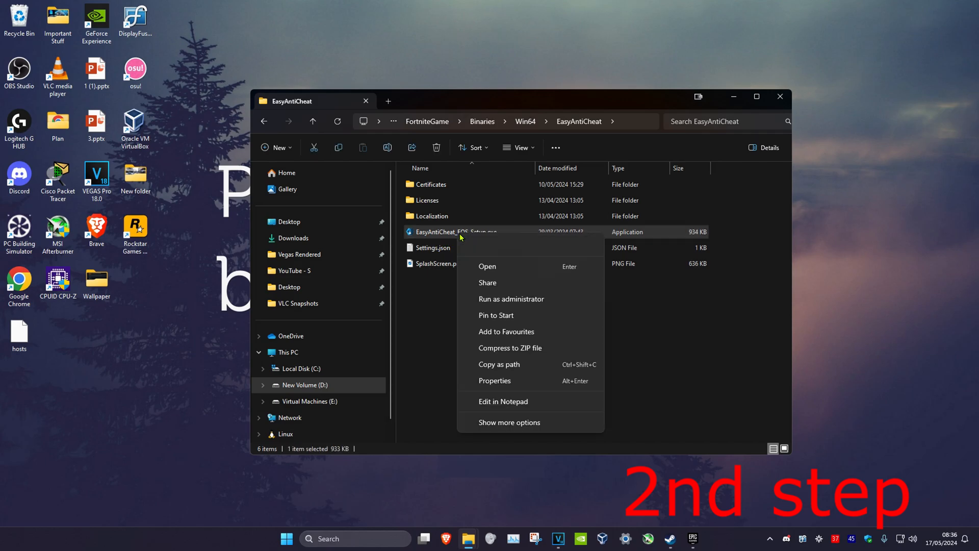
pyautogui.click(509, 423)
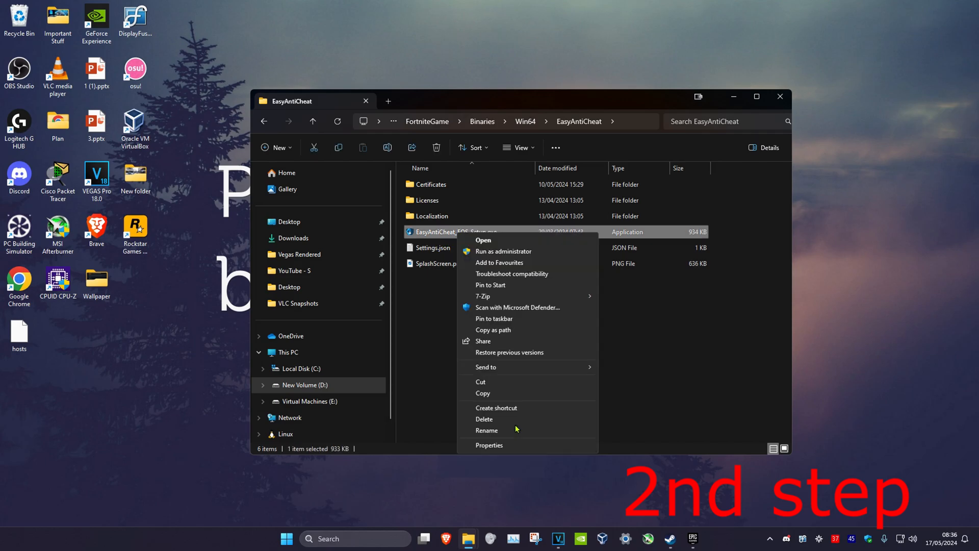
pyautogui.click(497, 408)
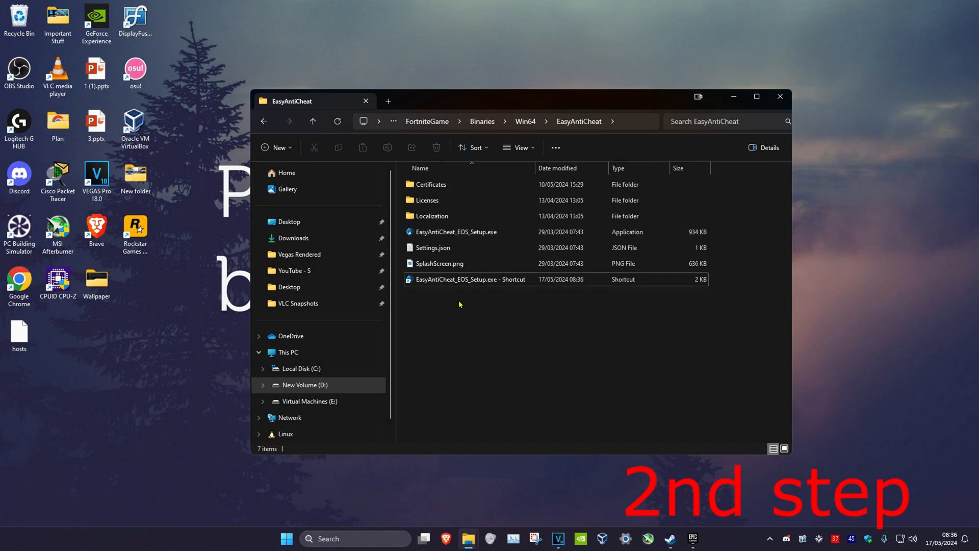
pyautogui.moveTo(478, 282)
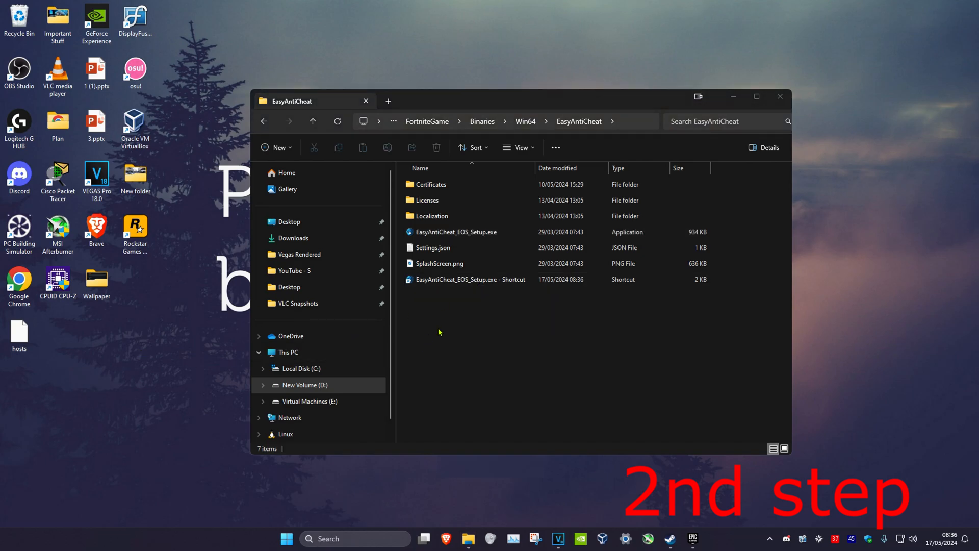
# Append ' repair' to the shortcut's Target, save it, and run the repair shortcut.
pyautogui.click(469, 279)
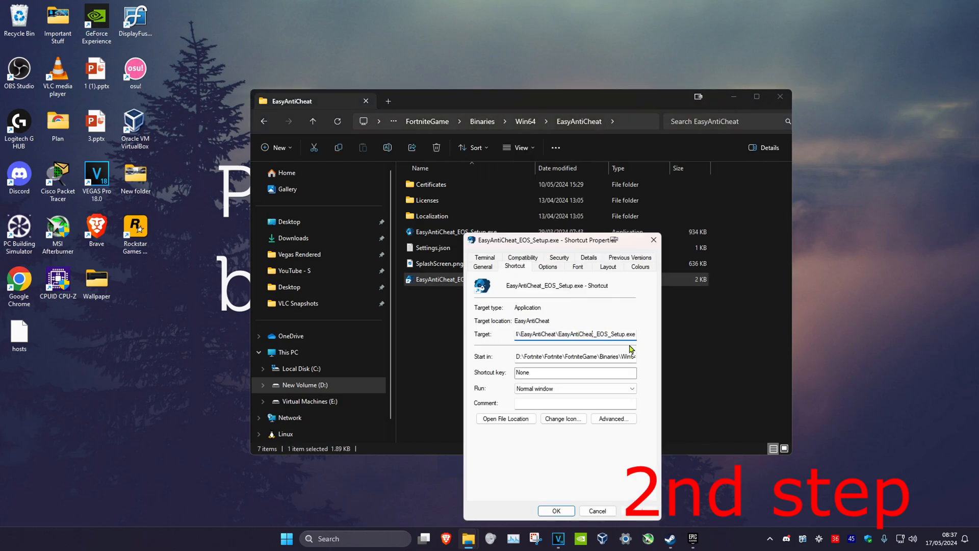
pyautogui.click(574, 334)
pyautogui.write(' repair')
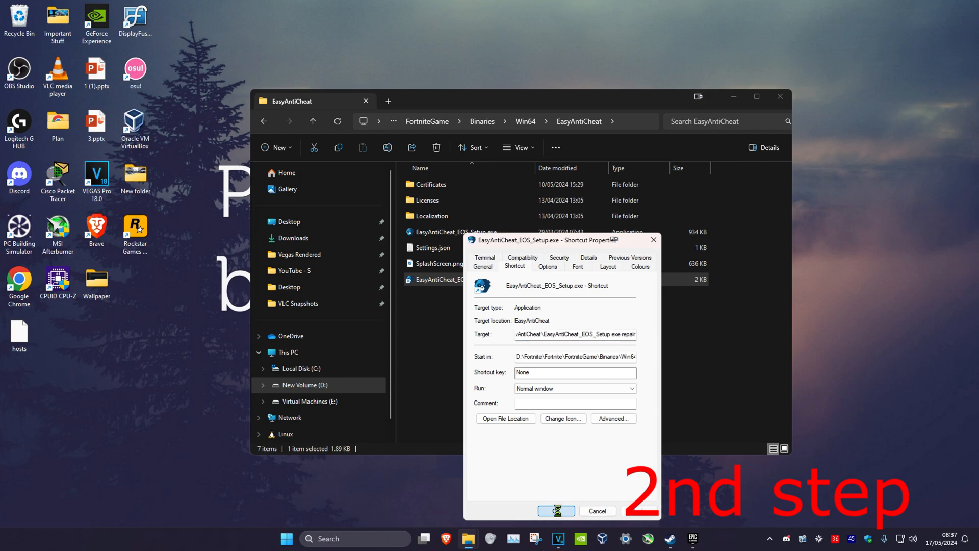
pyautogui.click(555, 510)
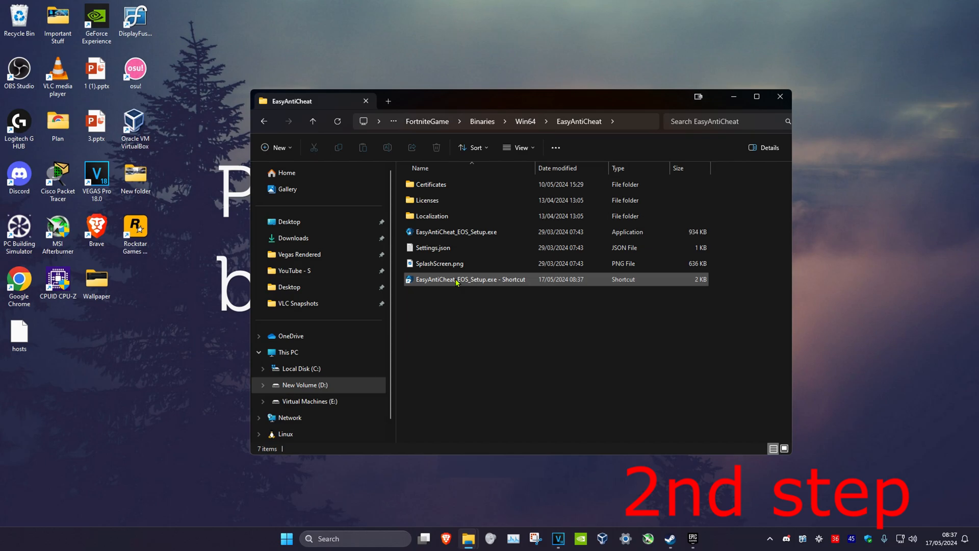
pyautogui.doubleClick(470, 279)
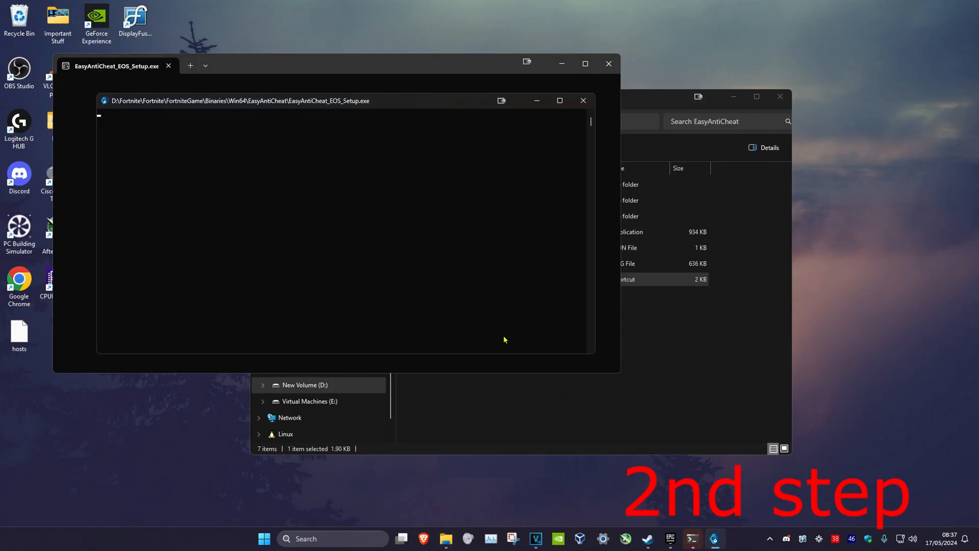